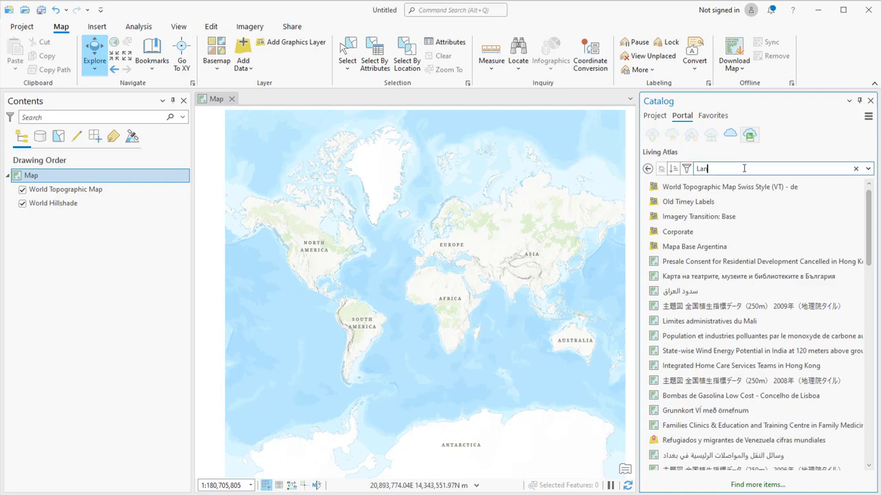
Step: Search Living Atlas for 'Landsat' and add the Multispectral Landsat imagery to the map
text(Landsat)
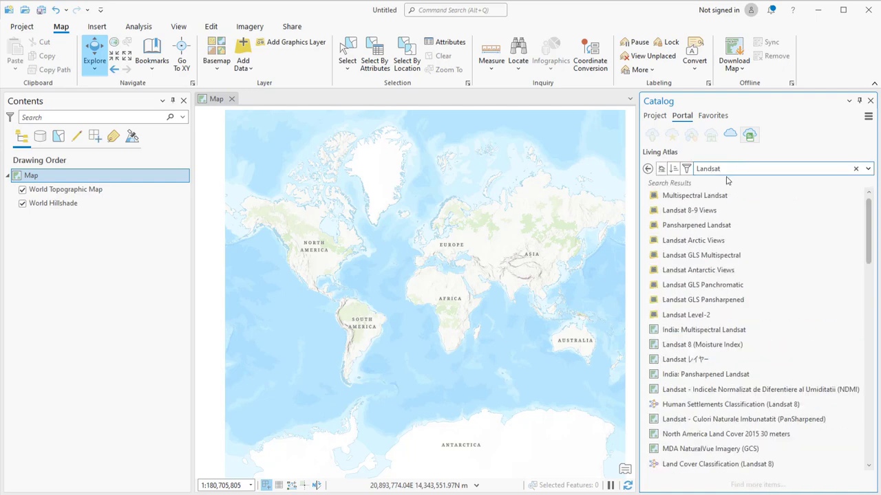
double_click(694, 196)
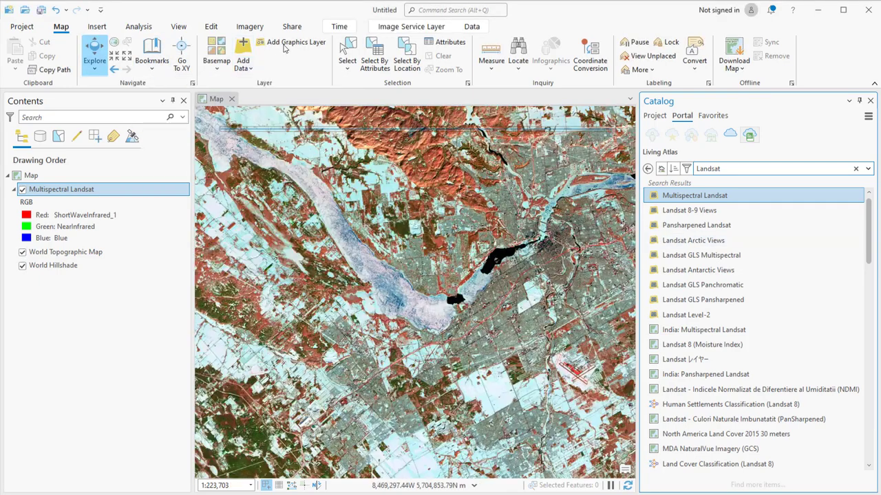
Step: Choose a red-green-blue processing template for the Multispectral Landsat layer from the Data options
click(472, 26)
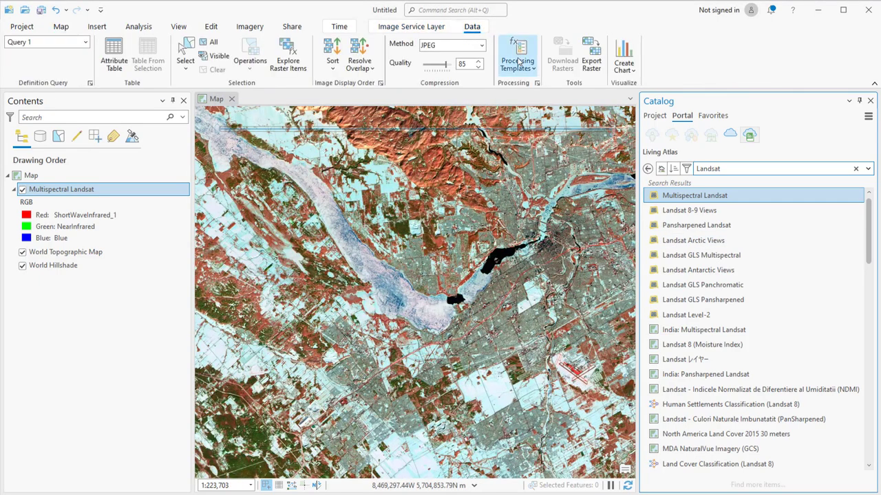
click(515, 62)
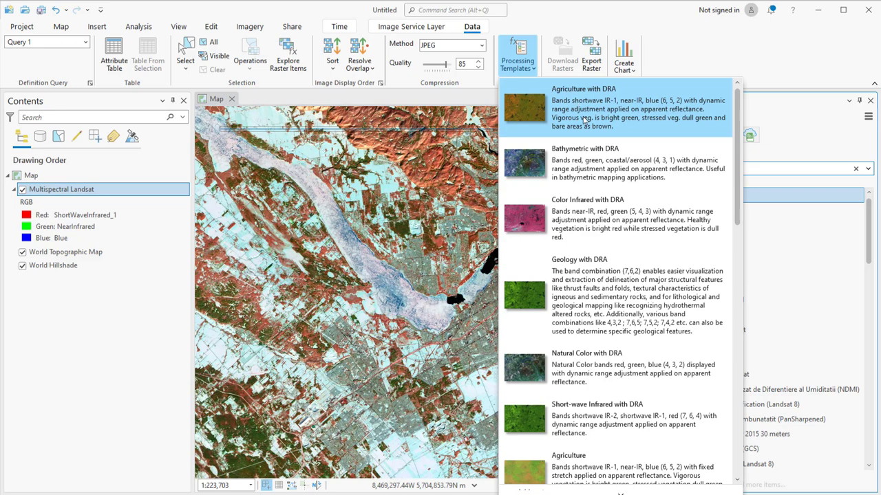
scroll(down, 3)
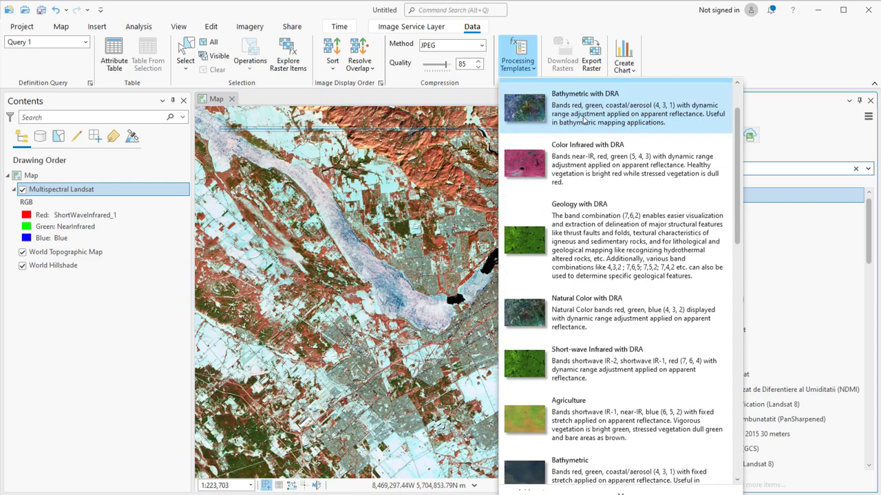
scroll(down, 3)
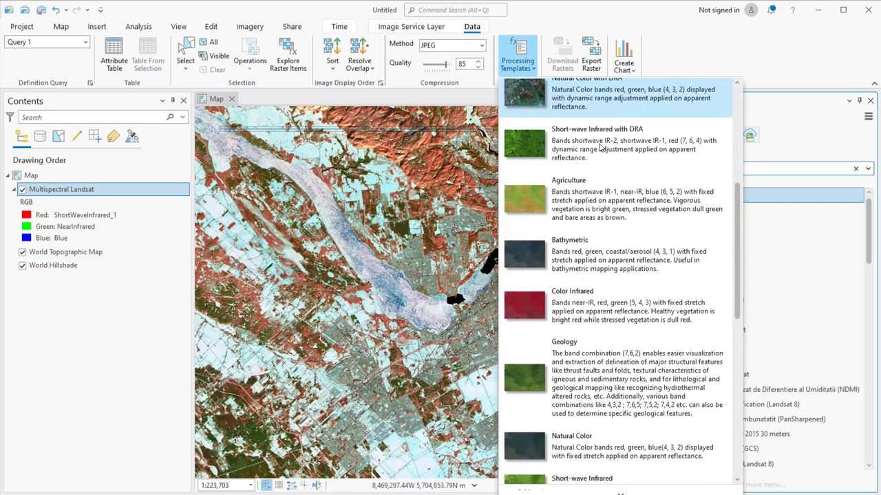
scroll(down, 3)
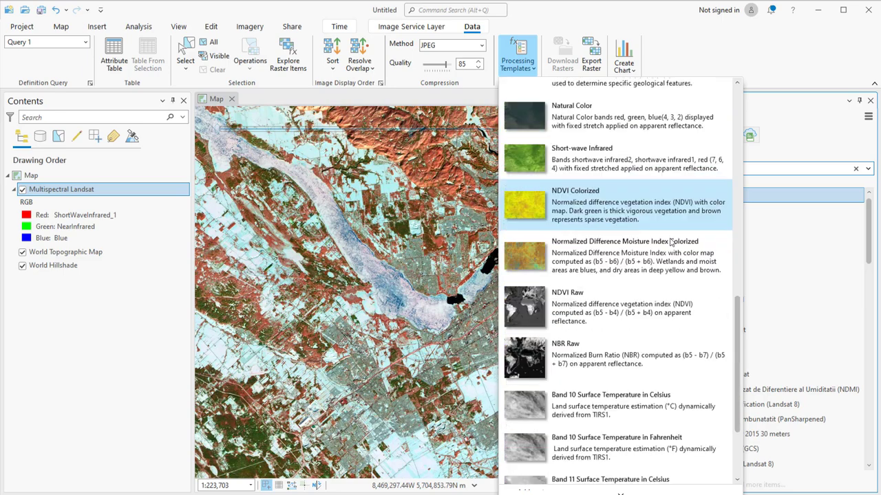
scroll(down, 3)
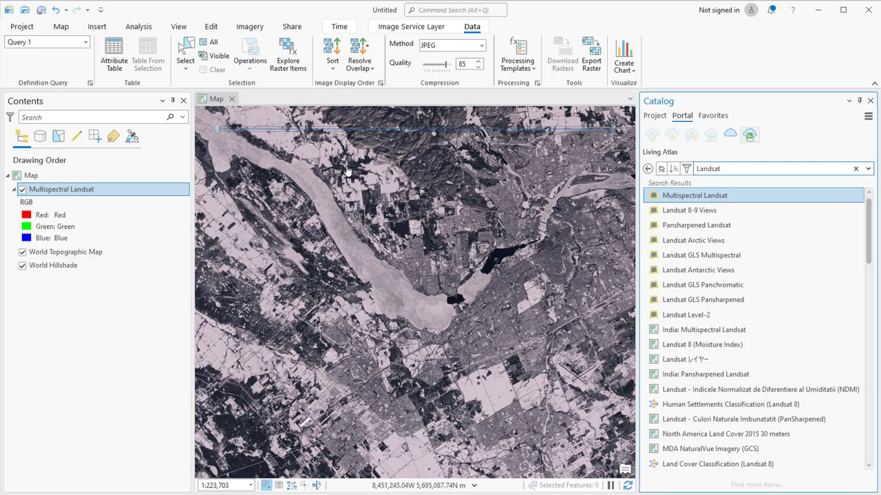
Step: Sort the Landsat imagery by Least Cloud Cover so the clearest natural-colour scene shows
click(328, 54)
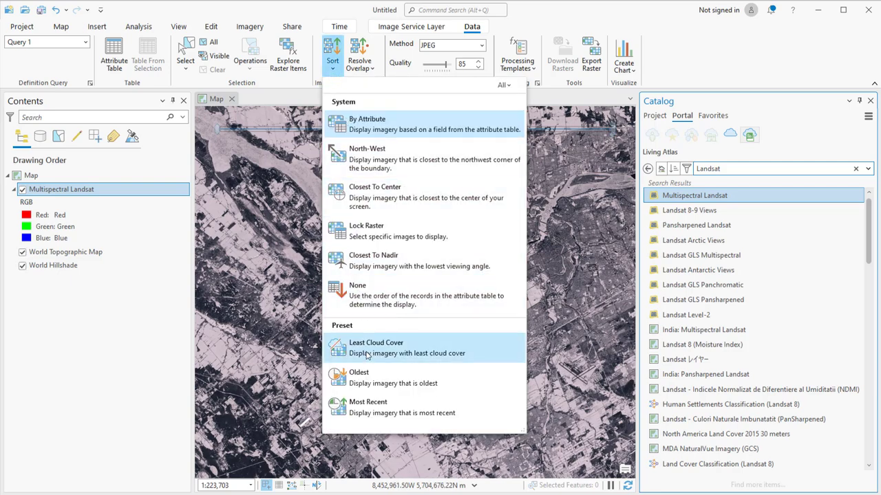
click(376, 348)
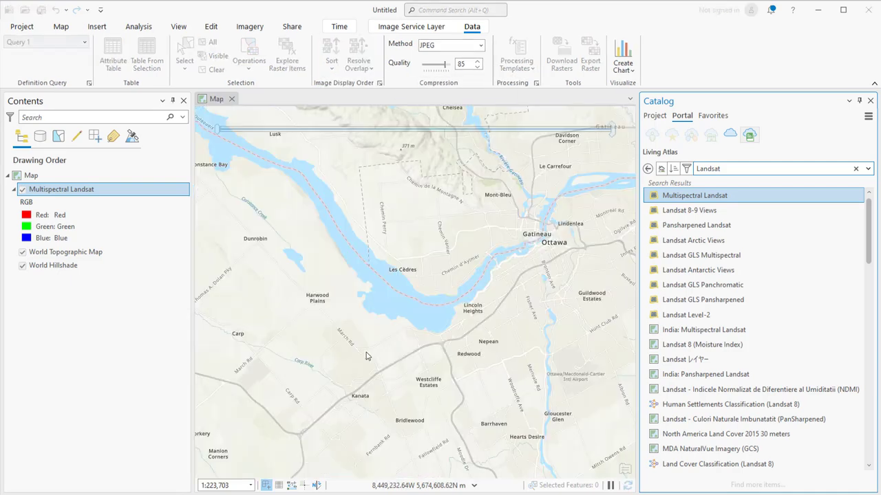
click(408, 26)
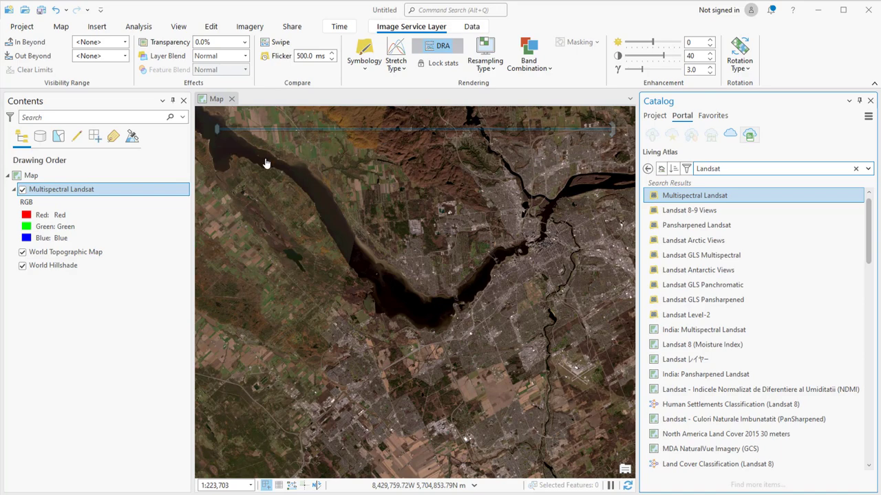
Step: Start an Export Raster for the Multispectral Landsat layer from its Contents context menu
right_click(62, 190)
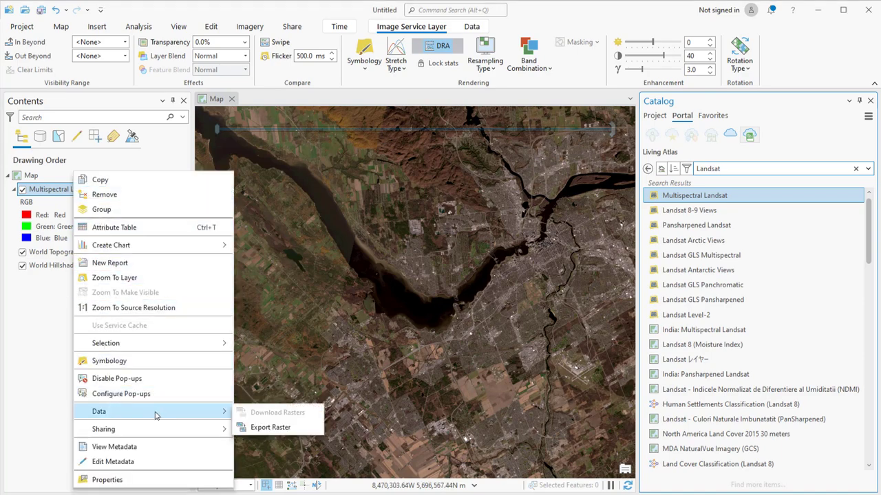
click(270, 427)
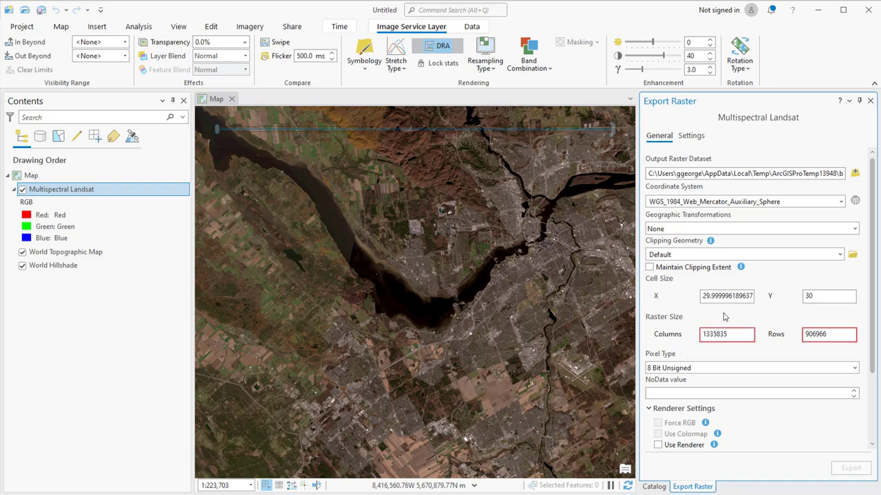
Step: Set clipping geometry to Current Display Extent and pixel type to 16 Bit Unsigned
click(840, 255)
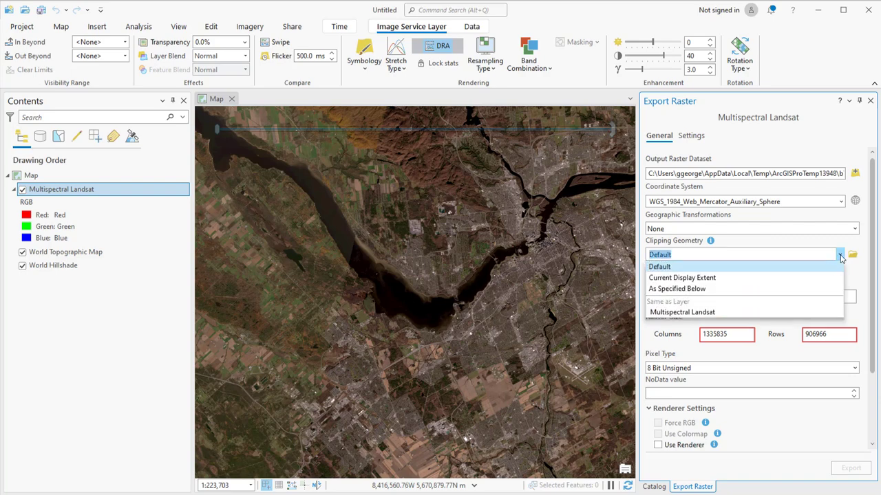
click(681, 288)
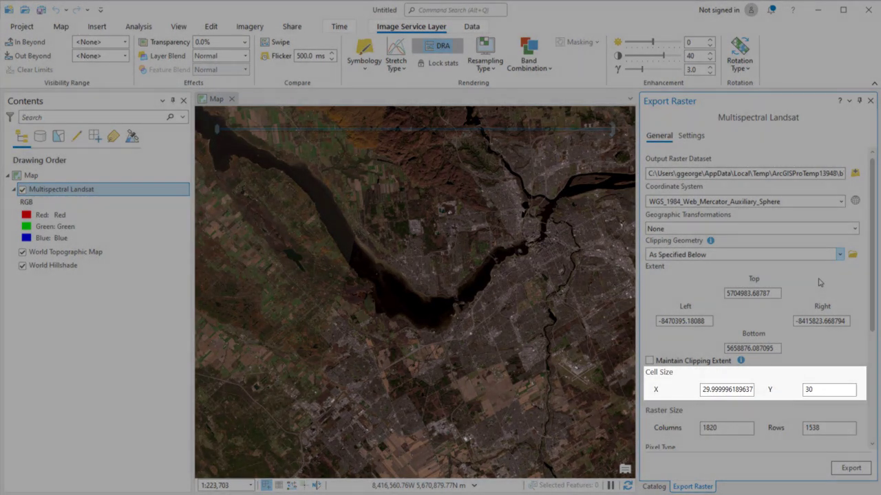
scroll(down, 3)
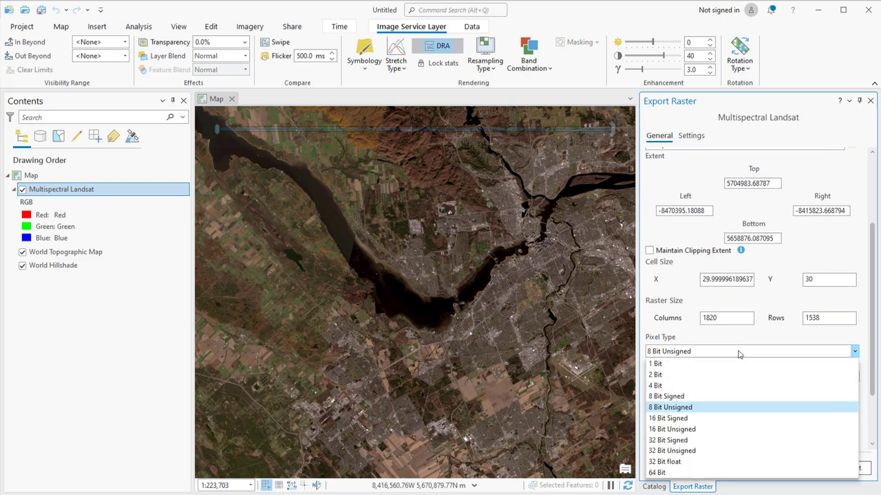
mouse_move(672, 429)
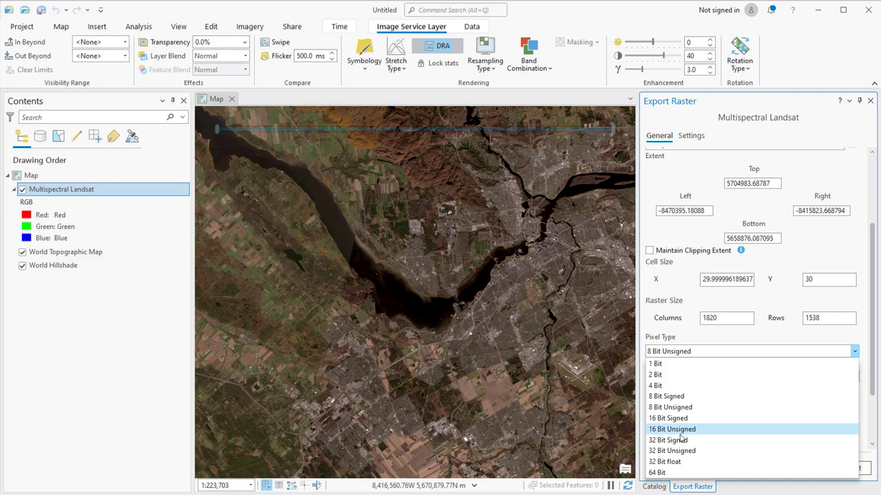
click(673, 429)
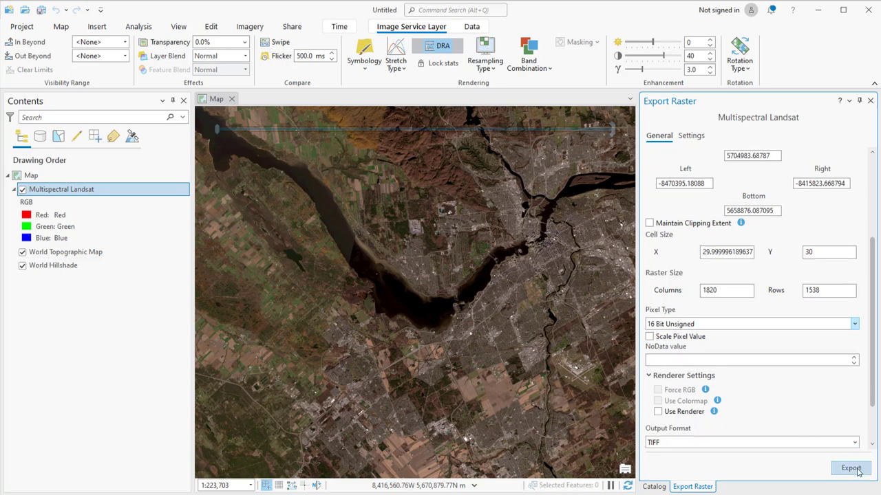
Step: Export the raster as Multispectral Landsat.tif and view the new layer's properties
click(851, 468)
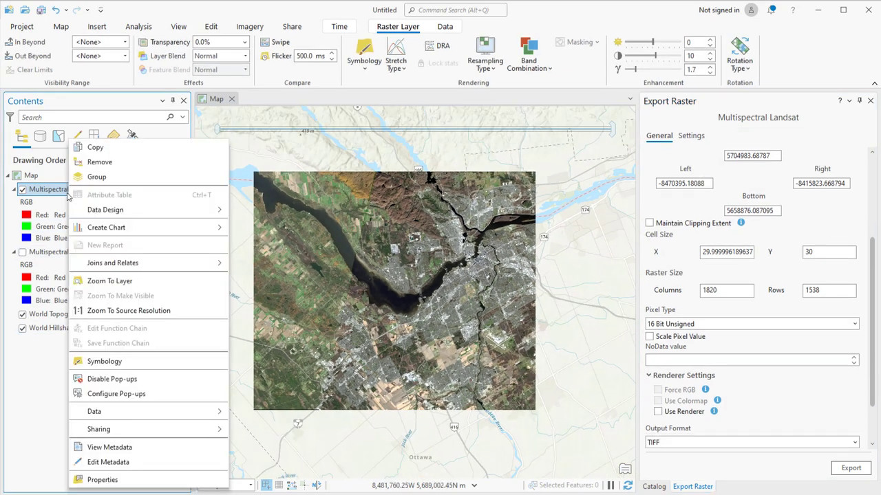
click(100, 480)
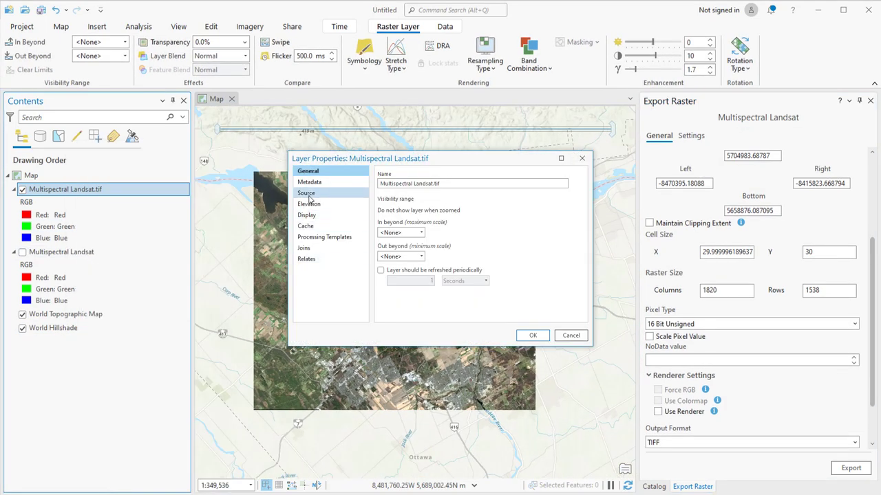